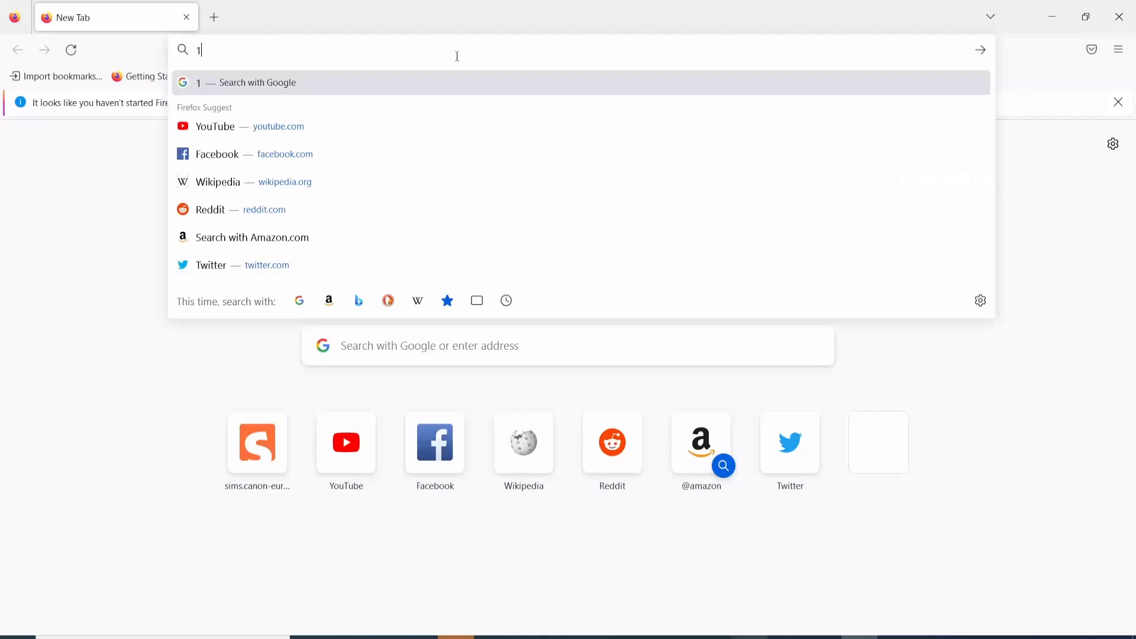
Navigate to the printer's Remote UI at 172.19.179.121 in Firefox.
{"action": "type", "text": "72.19.179.121"}
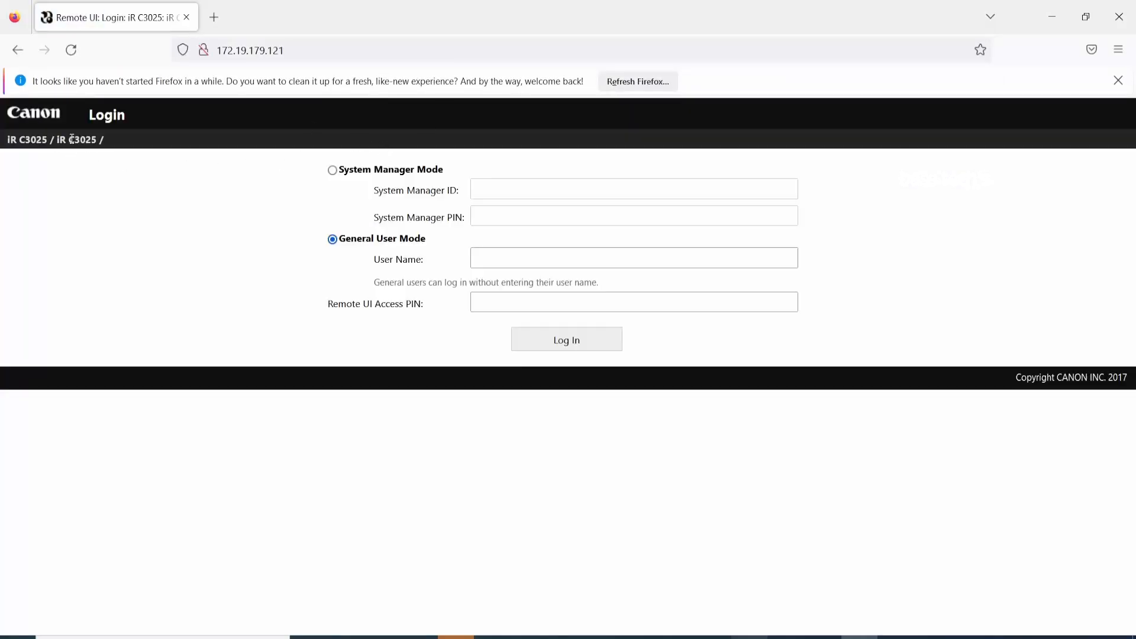
{"action": "left_click", "coordinate": [332, 170]}
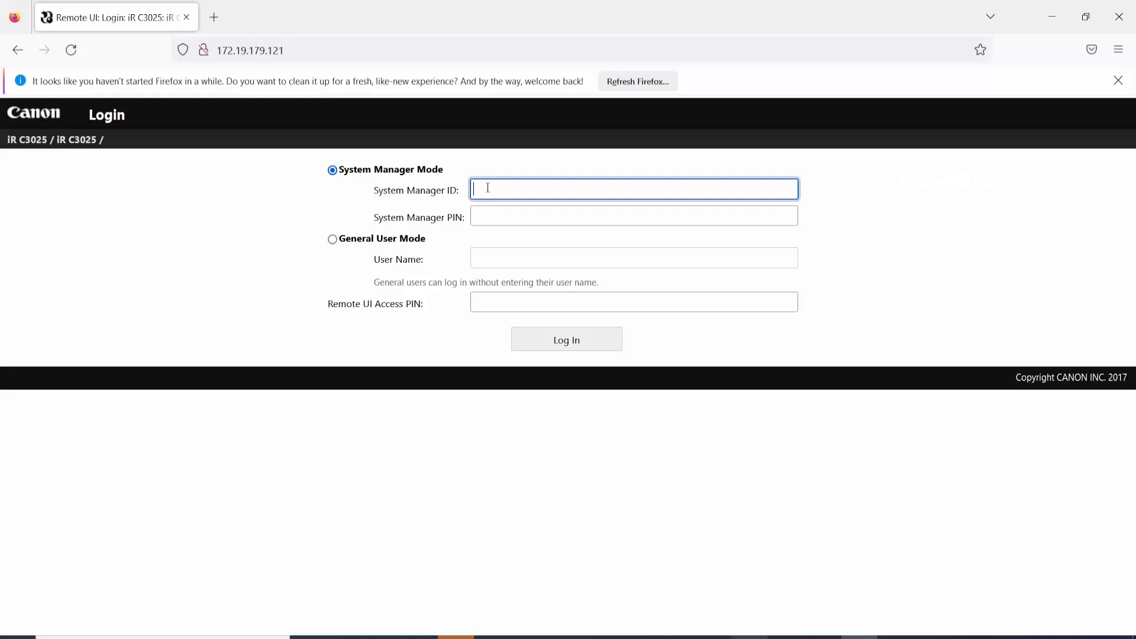
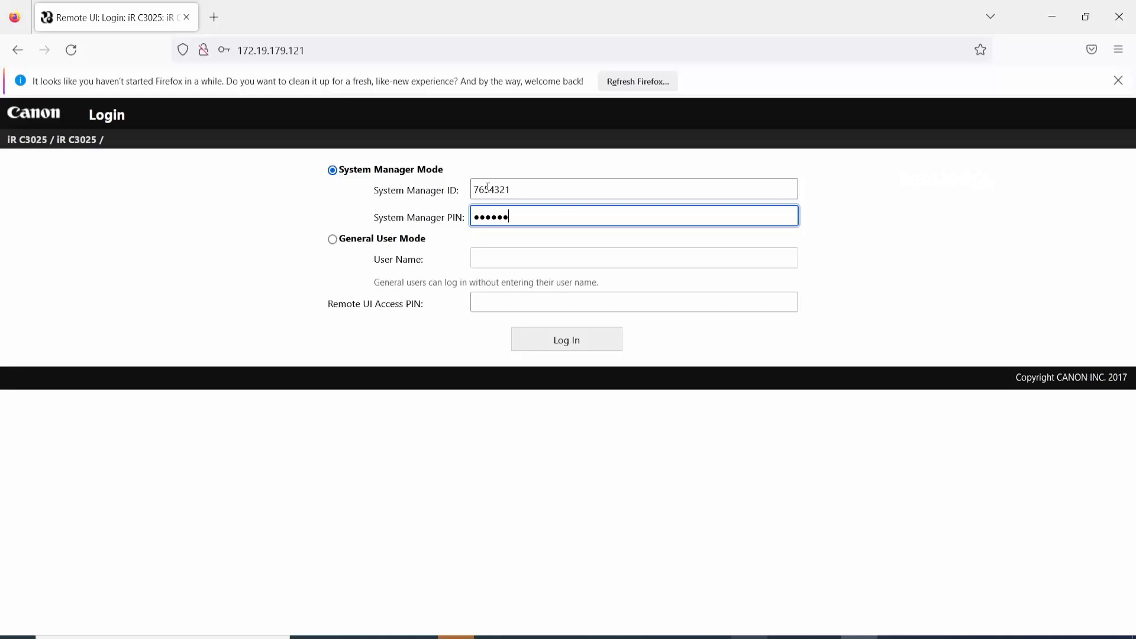
{"action": "left_click", "coordinate": [566, 340]}
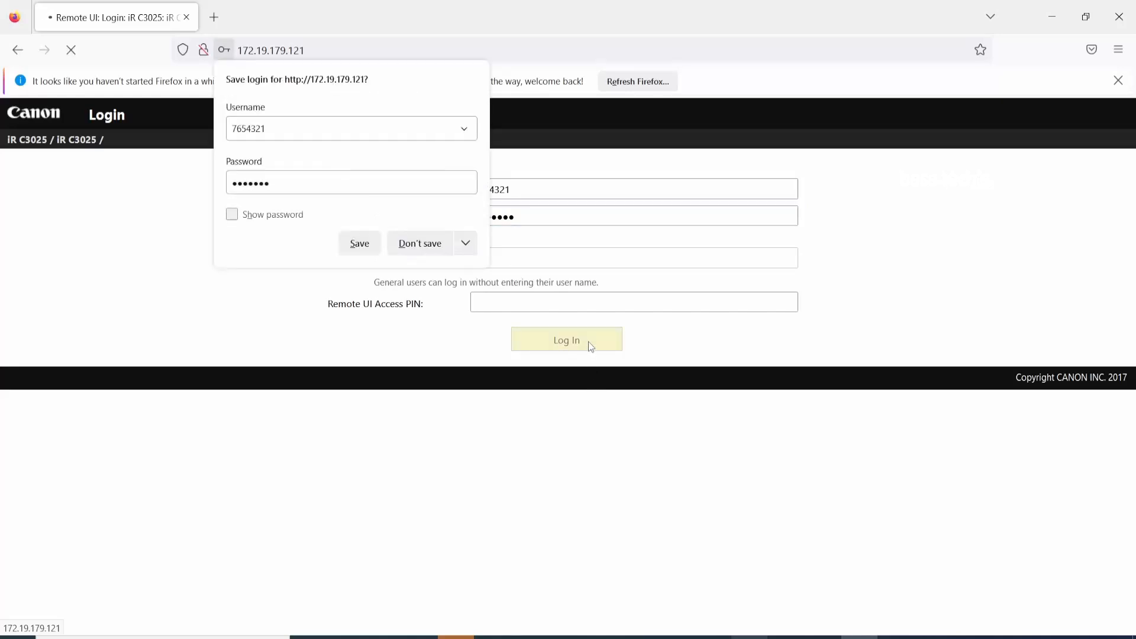
{"action": "left_click", "coordinate": [566, 339]}
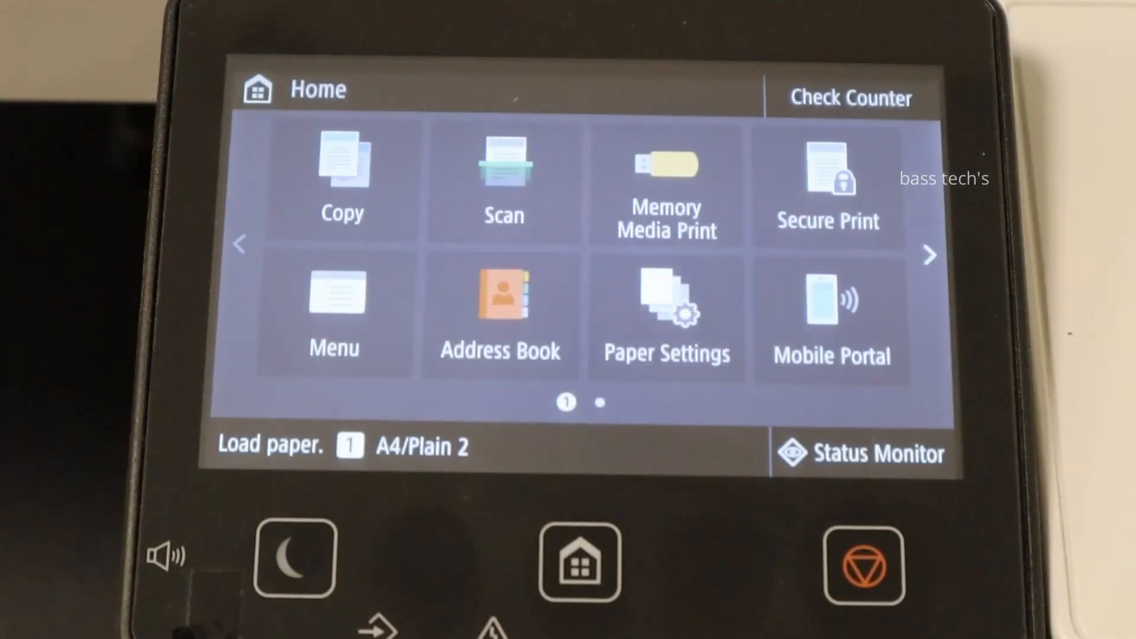
Log in as system manager on the device panel to reach Management Settings.
{"action": "left_click", "coordinate": [334, 312]}
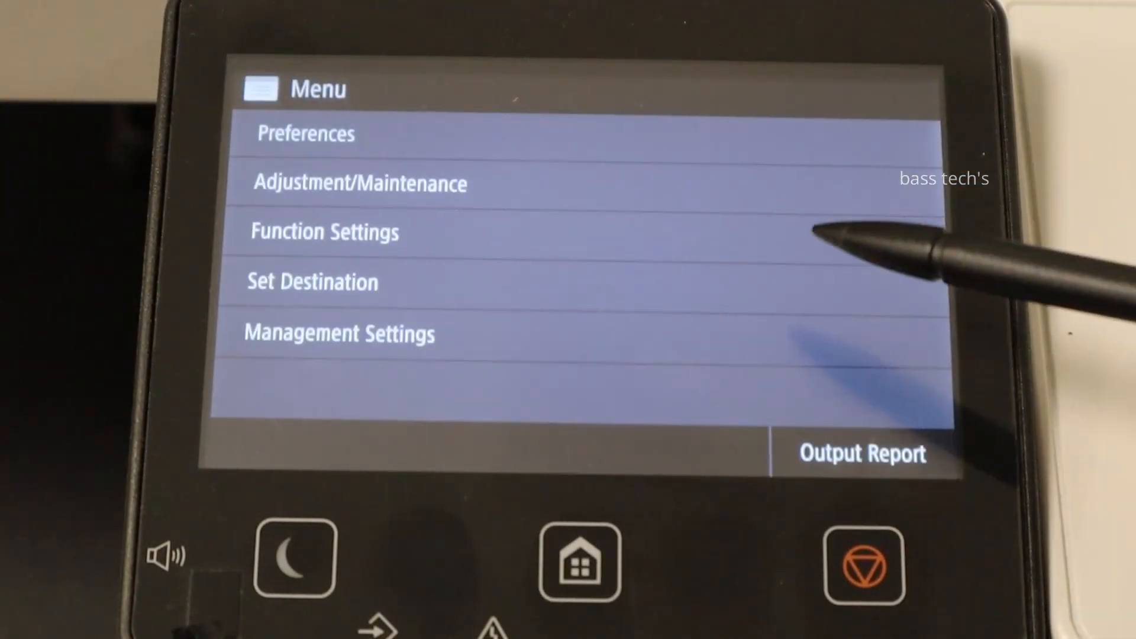
{"action": "left_click", "coordinate": [338, 333]}
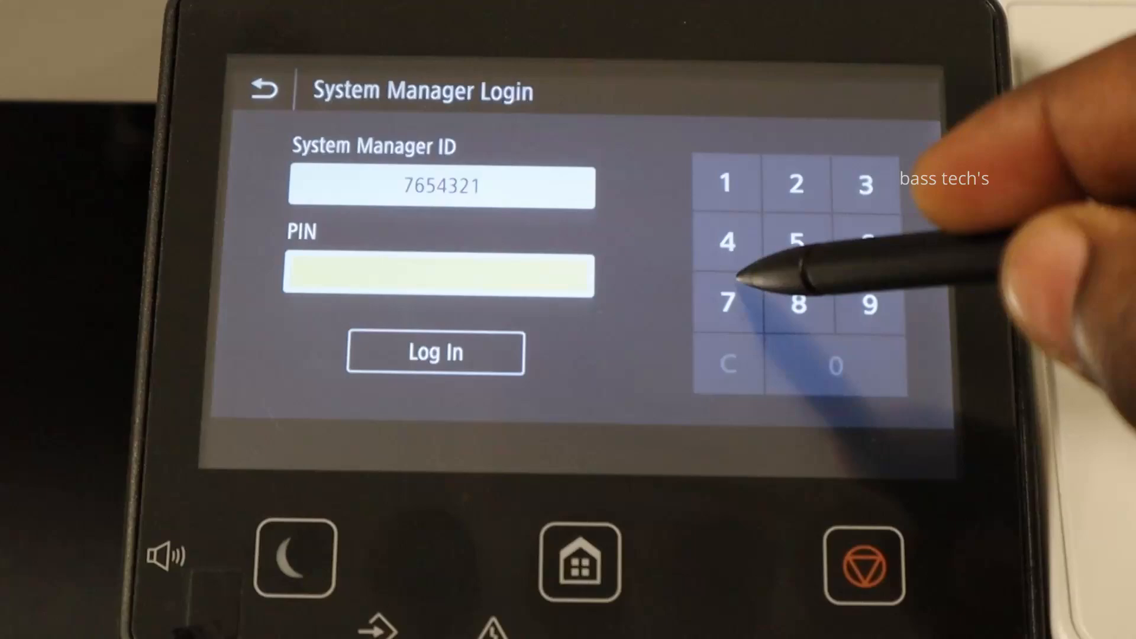
{"action": "left_click", "coordinate": [728, 242]}
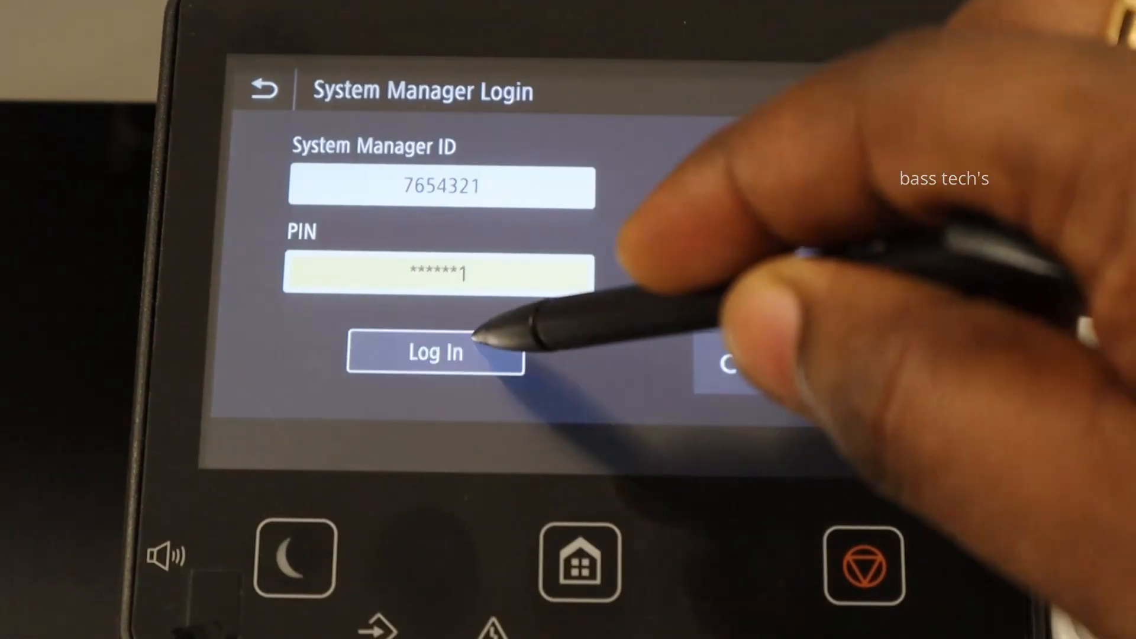
{"action": "left_click", "coordinate": [435, 352]}
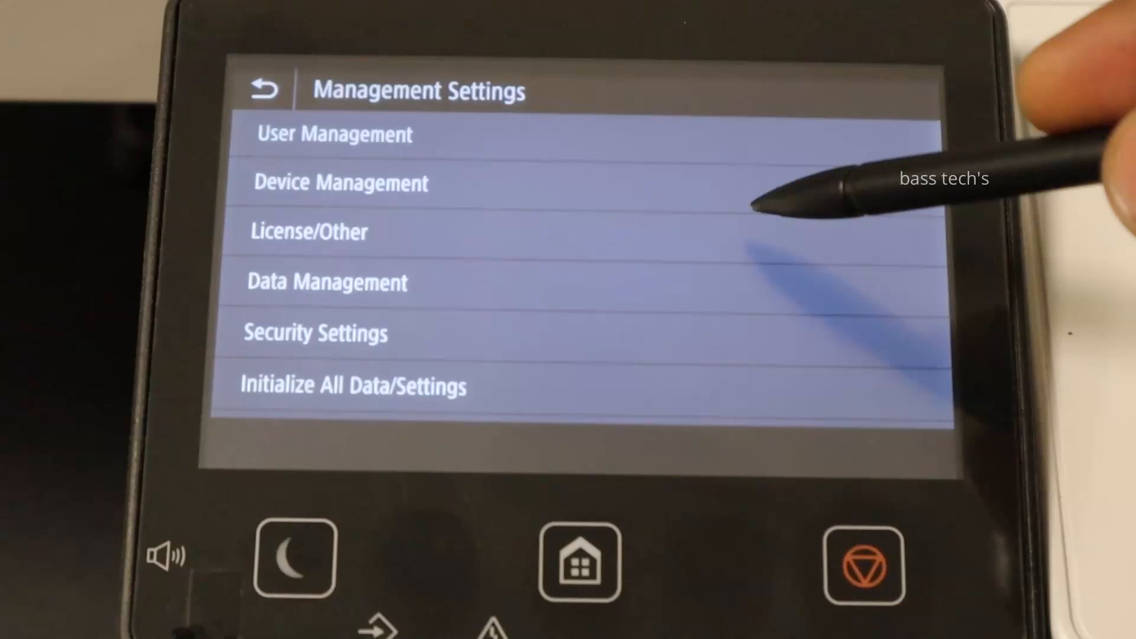
Set Restrict Access to Off under License/Other > Remote UI Settings.
{"action": "left_click", "coordinate": [309, 232]}
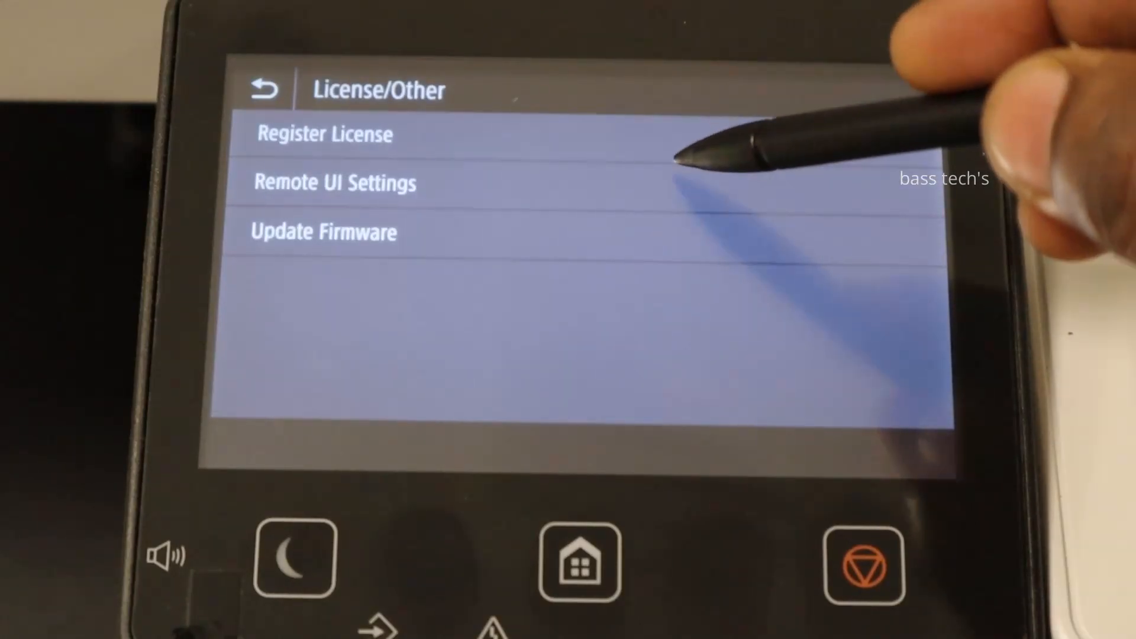
{"action": "left_click", "coordinate": [335, 182]}
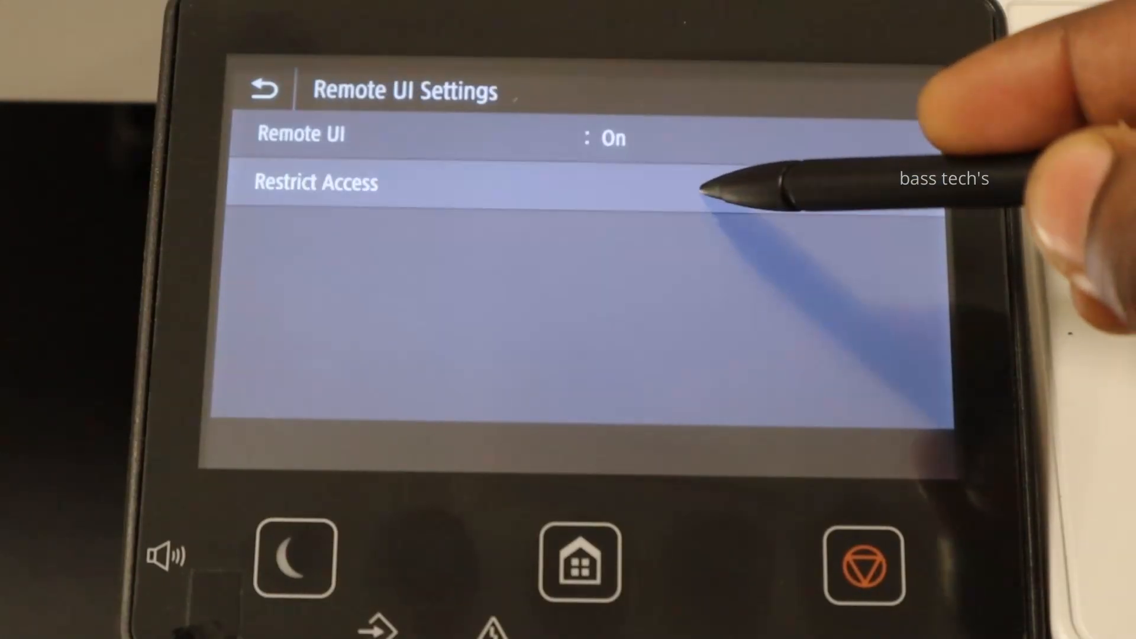
{"action": "left_click", "coordinate": [315, 181]}
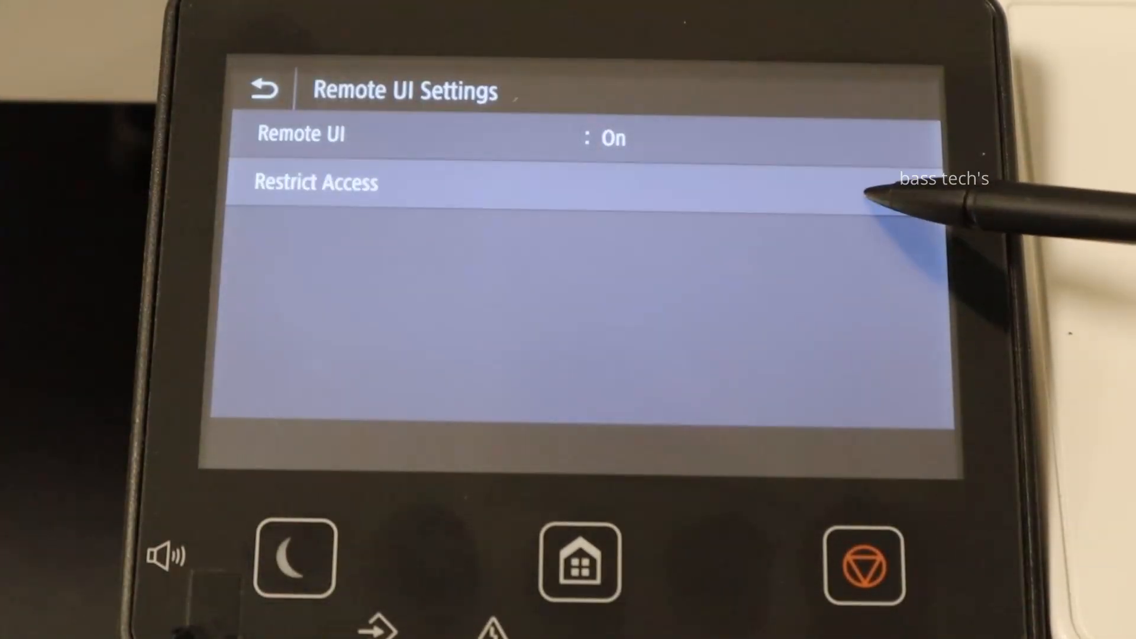
{"action": "left_click", "coordinate": [315, 181]}
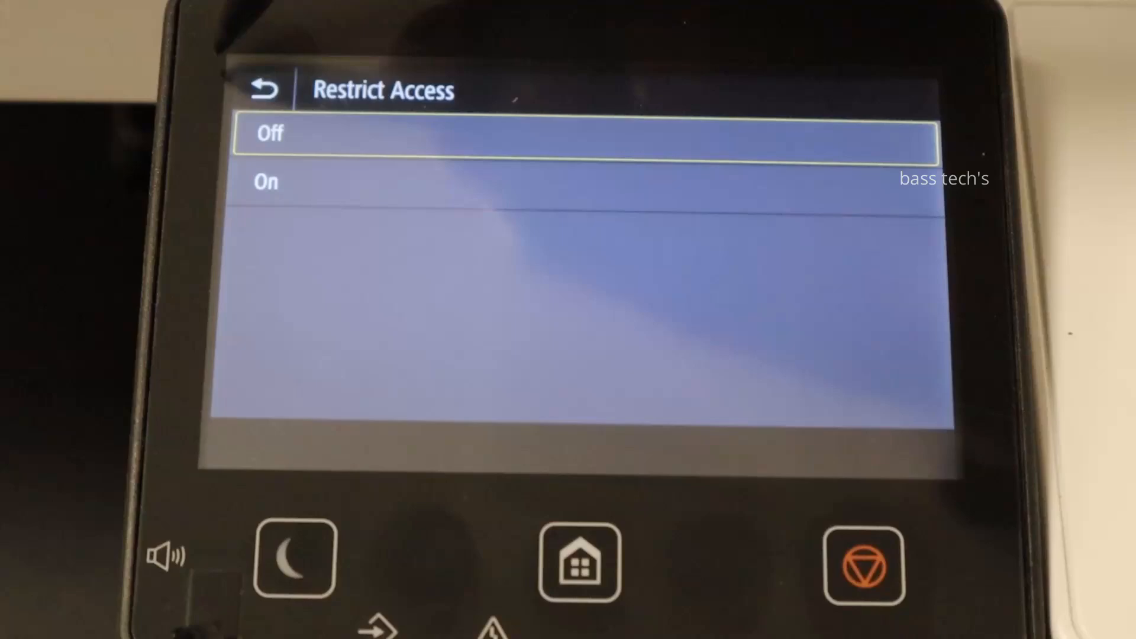
{"action": "left_click", "coordinate": [265, 88]}
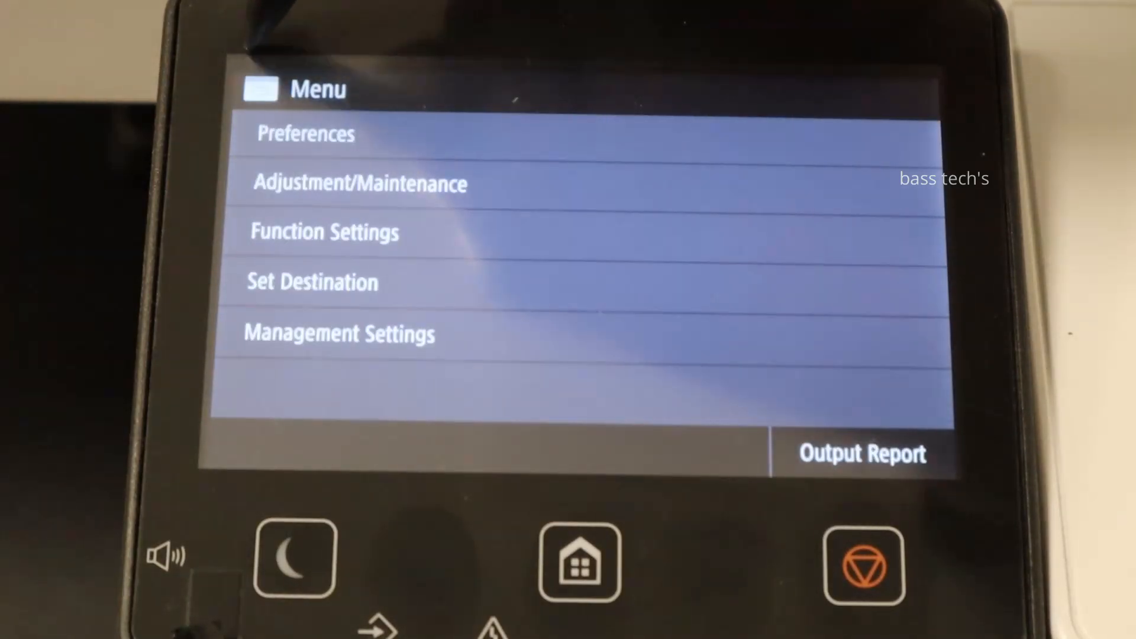
{"action": "left_click", "coordinate": [580, 563]}
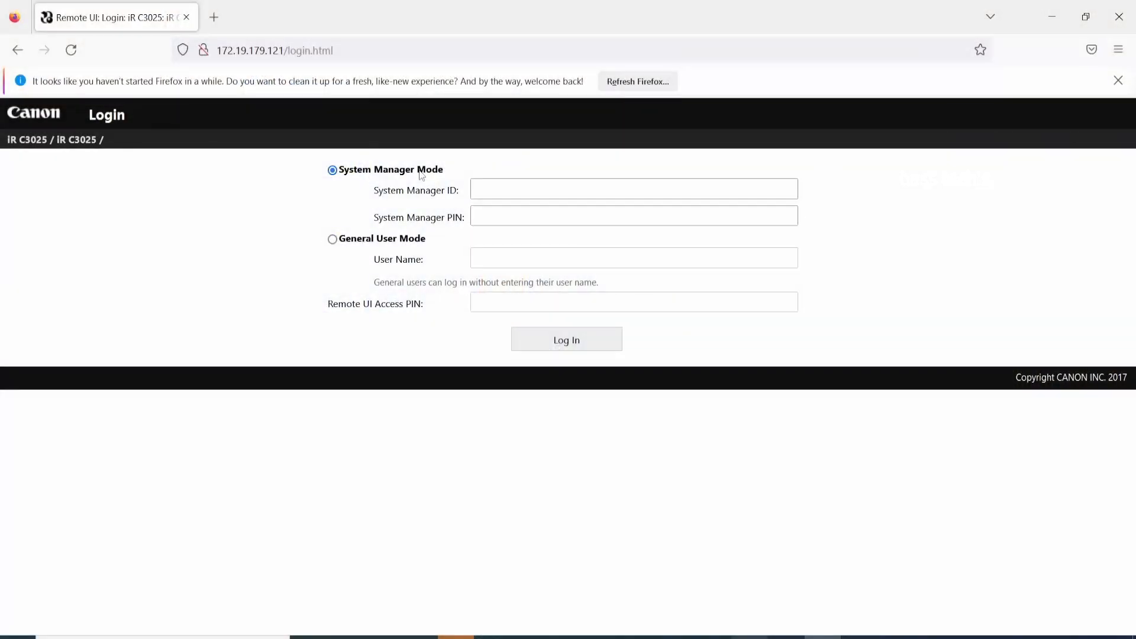
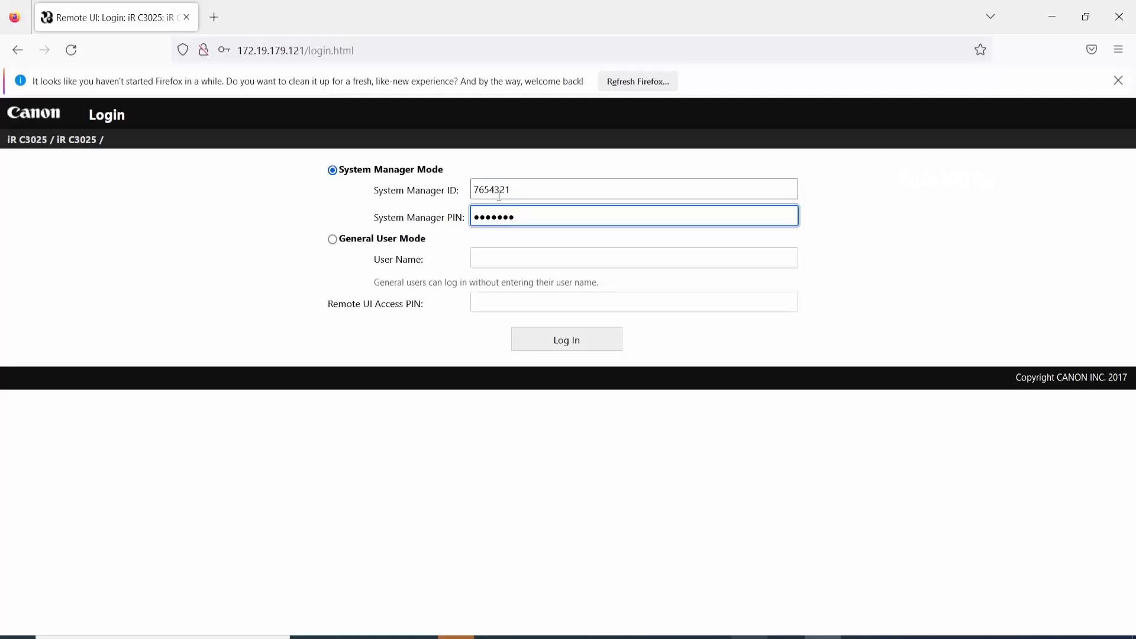
Log in to Remote UI as system manager and dismiss Firefox's save-login prompt.
{"action": "left_click", "coordinate": [566, 339]}
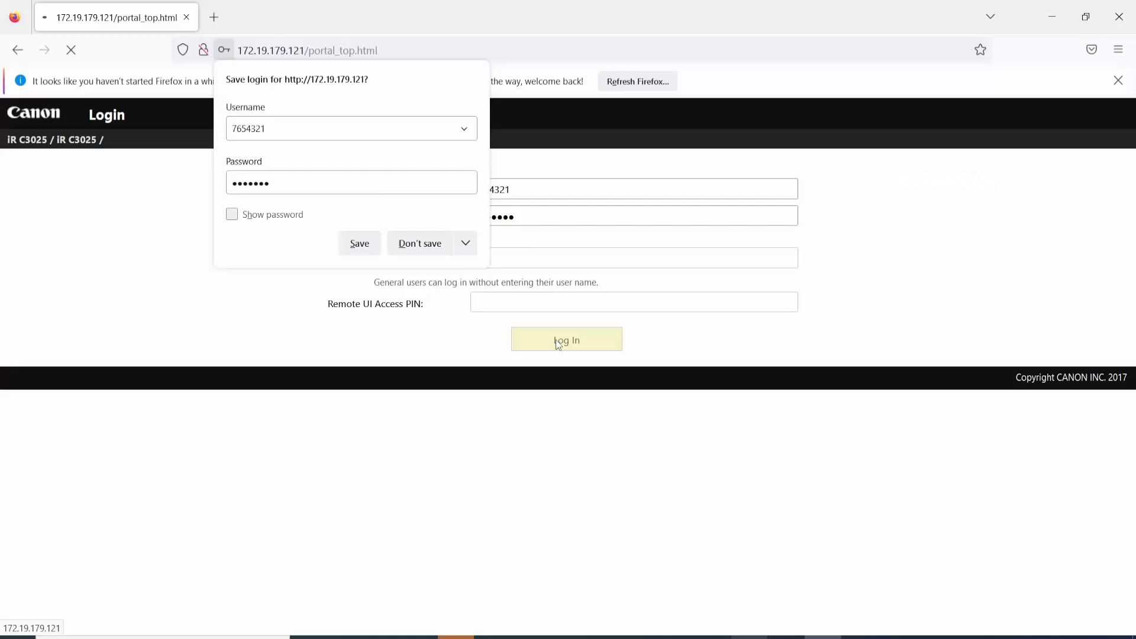
{"action": "left_click", "coordinate": [566, 339]}
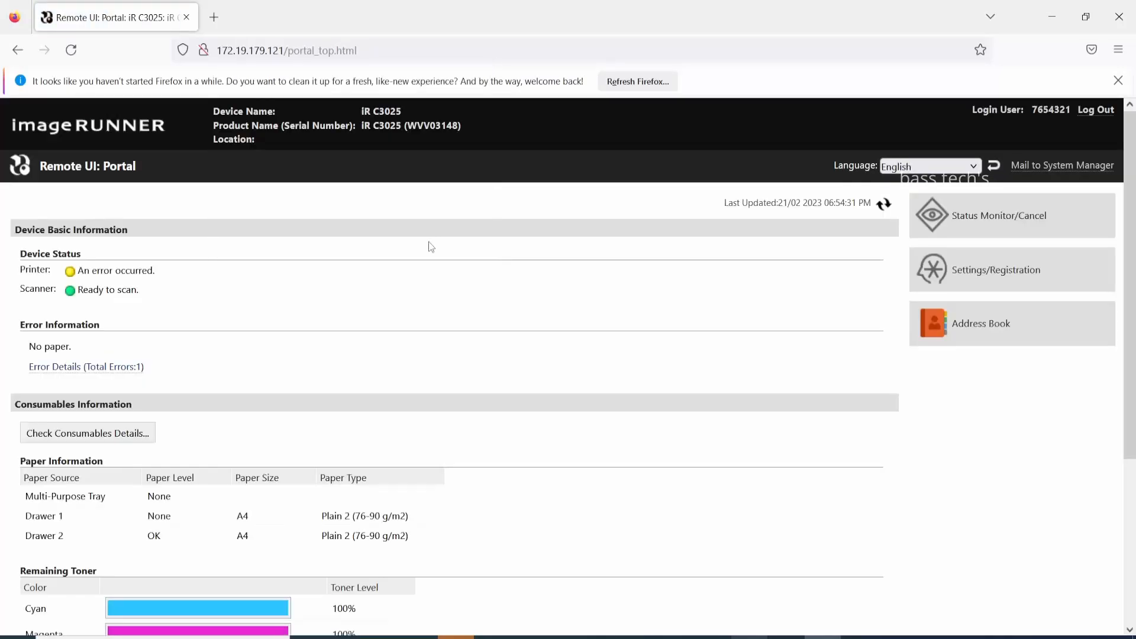
{"action": "mouse_move", "coordinate": [1036, 477]}
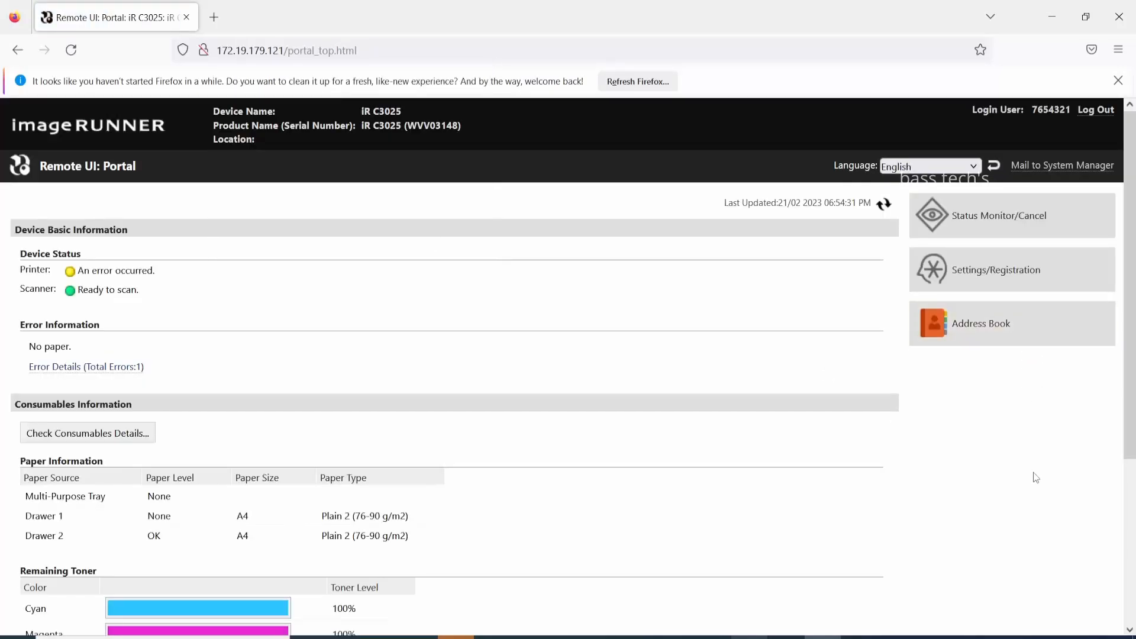